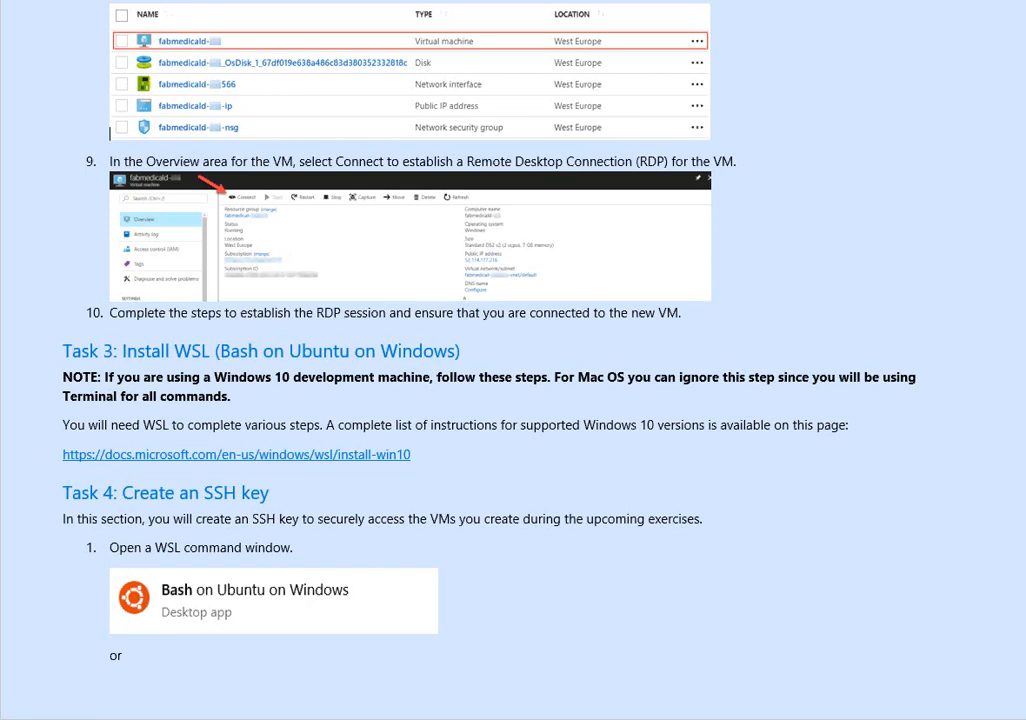
{"action": "scroll", "scroll_direction": "down", "scroll_amount": 3}
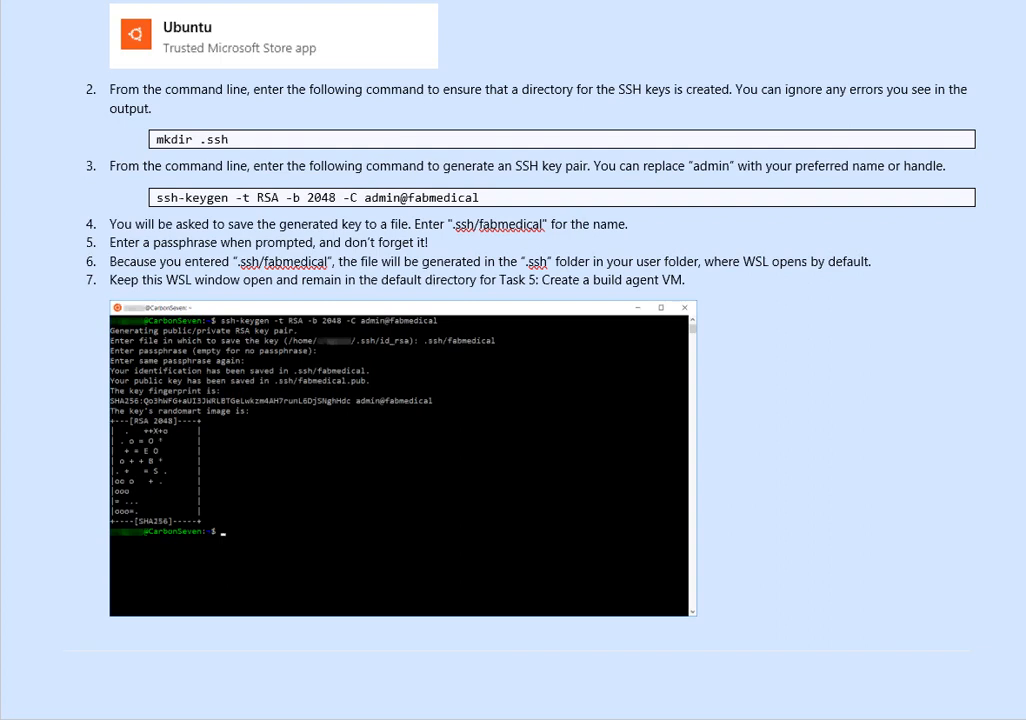
{"action": "scroll", "scroll_direction": "down", "scroll_amount": 3}
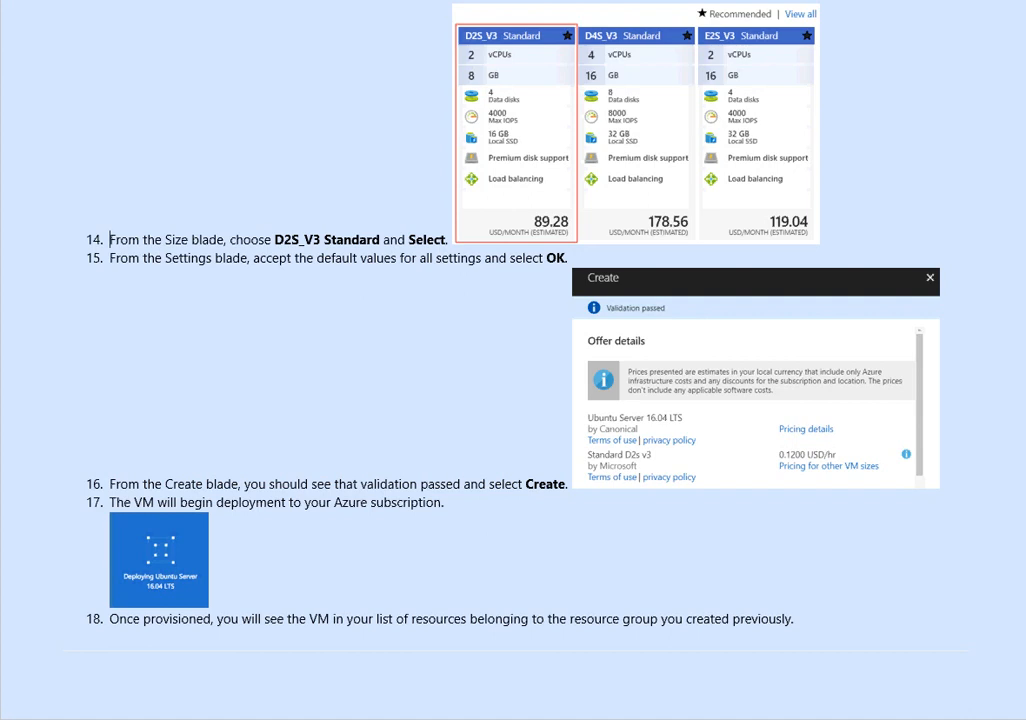
{"action": "scroll", "scroll_direction": "down", "scroll_amount": 3}
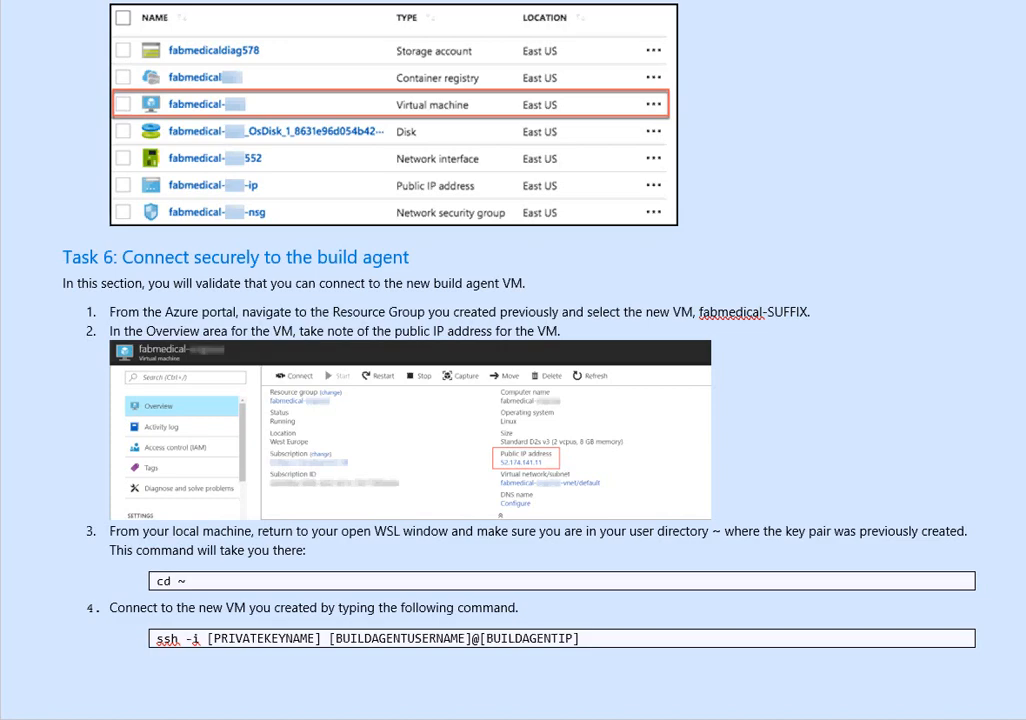
{"action": "scroll", "scroll_direction": "down", "scroll_amount": 3}
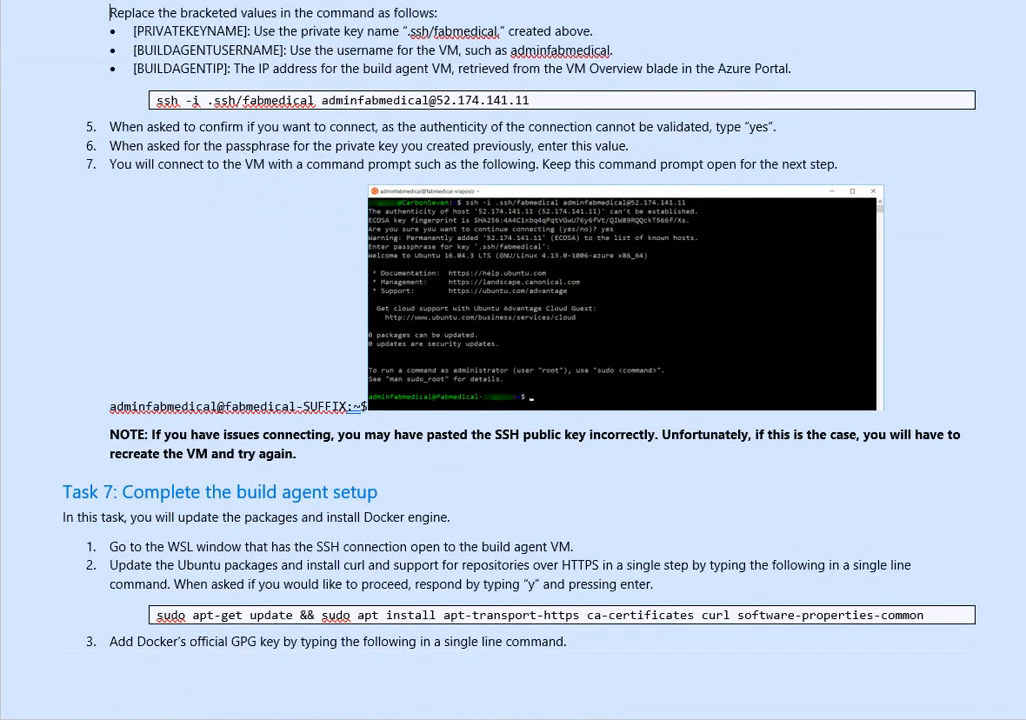